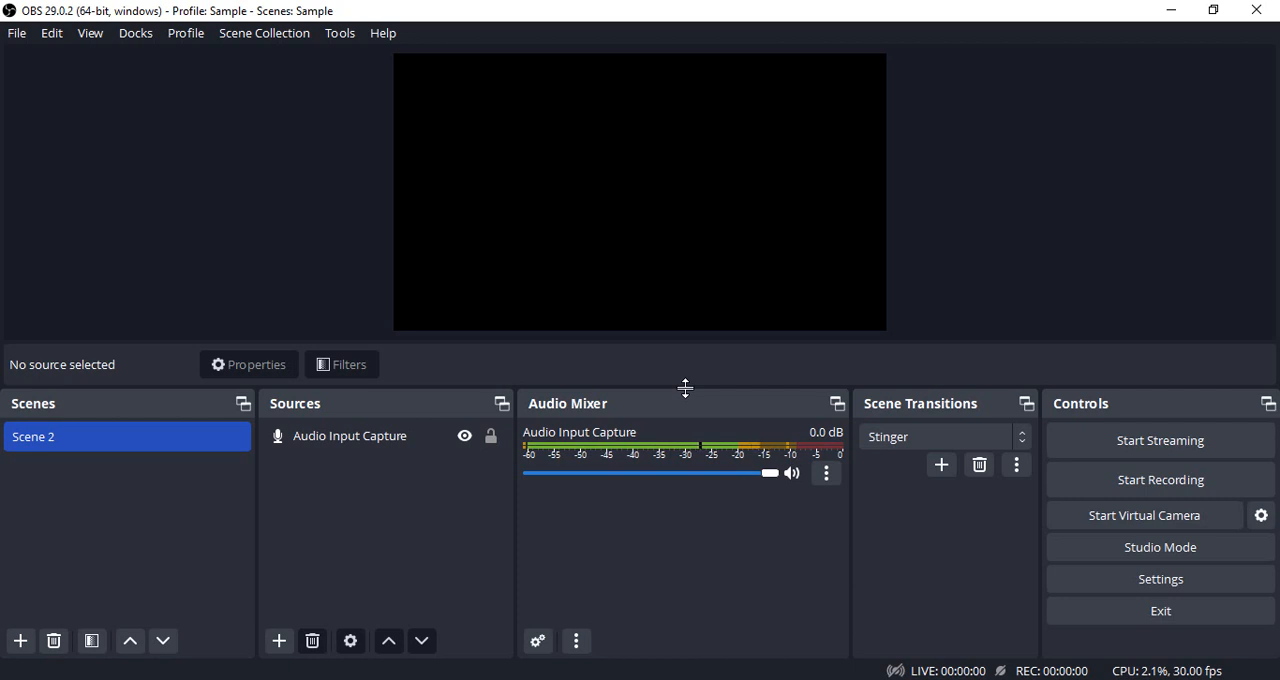
mouse_move(500, 488)
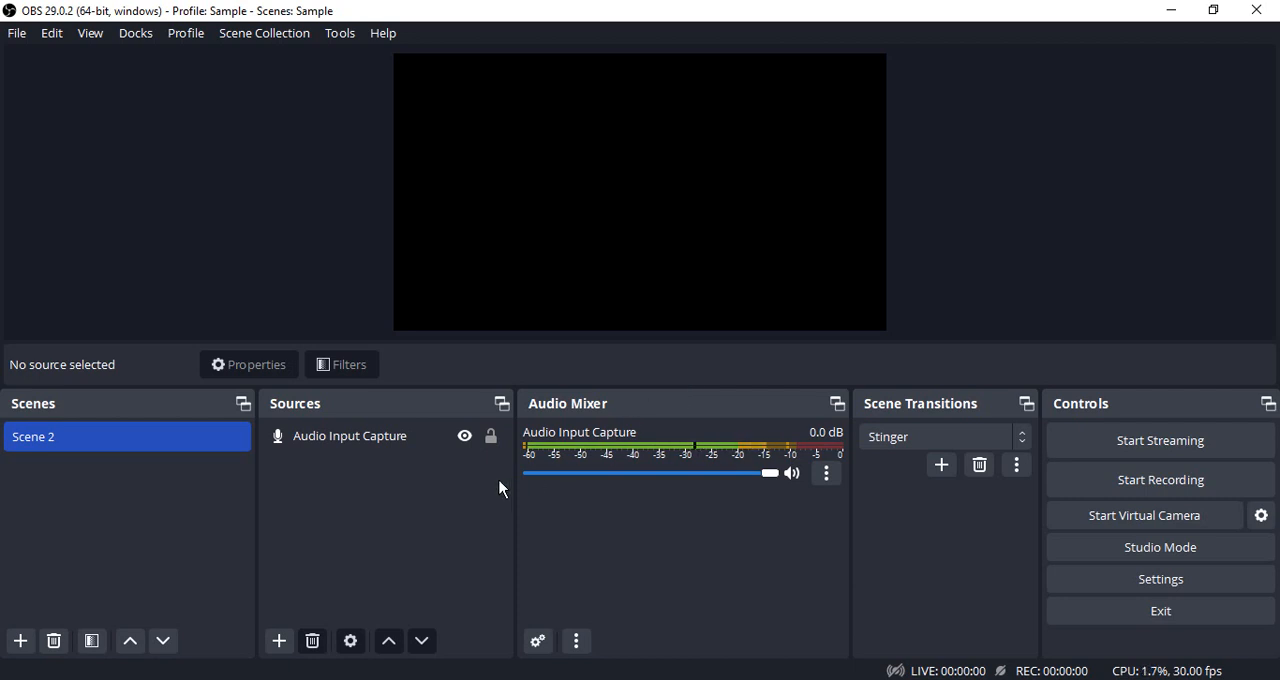
mouse_move(417, 458)
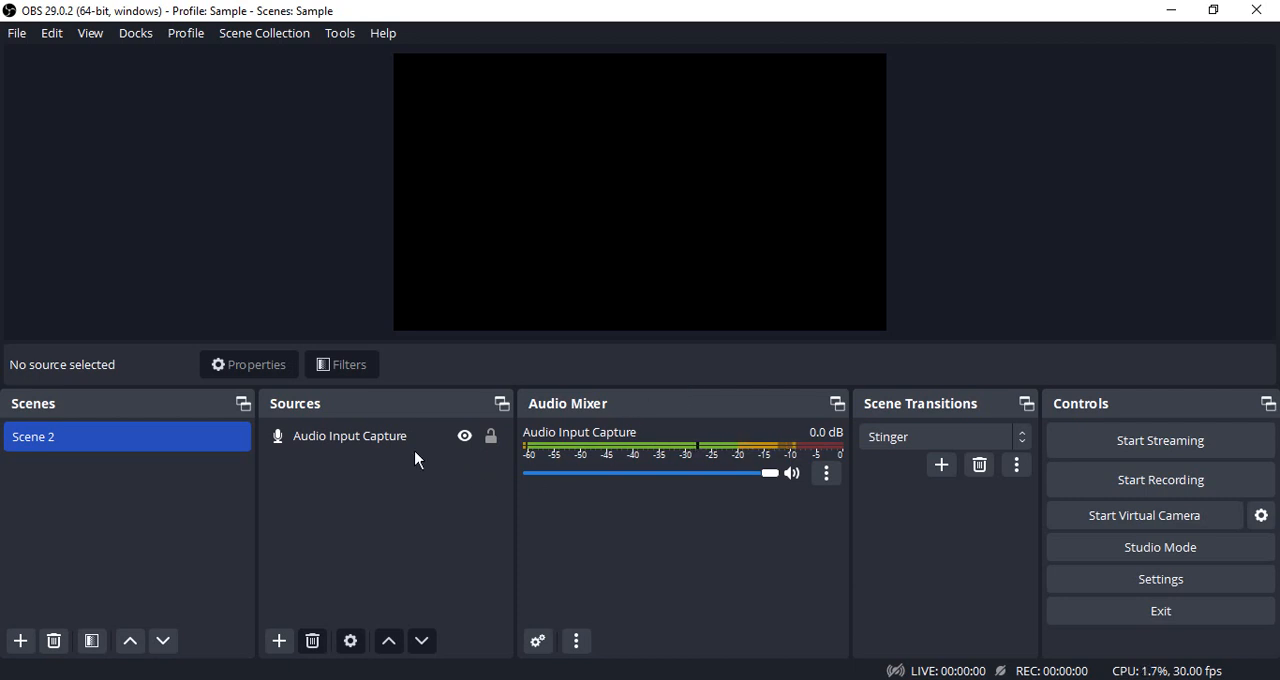
Open the Add Source menu from the Sources panel's + button.
click(279, 641)
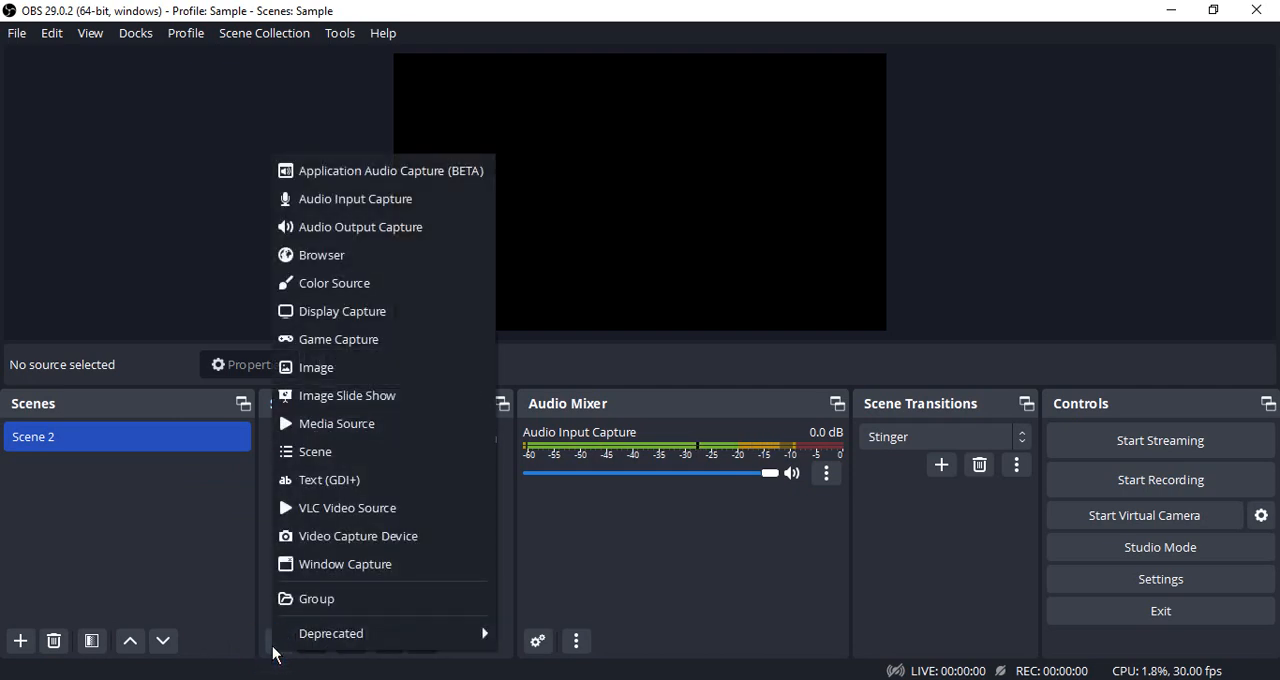
mouse_move(330, 367)
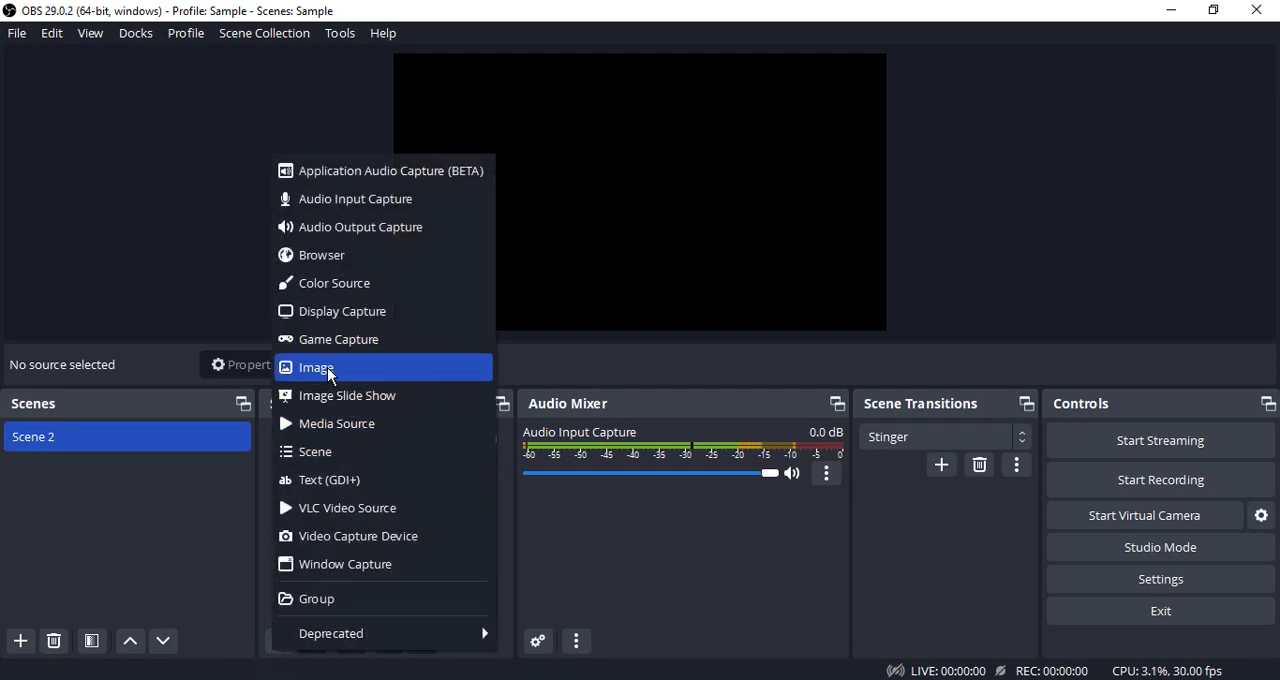
Add an Image source using IMG_20211112_111540.jpg from Downloads to Scene 2.
click(315, 367)
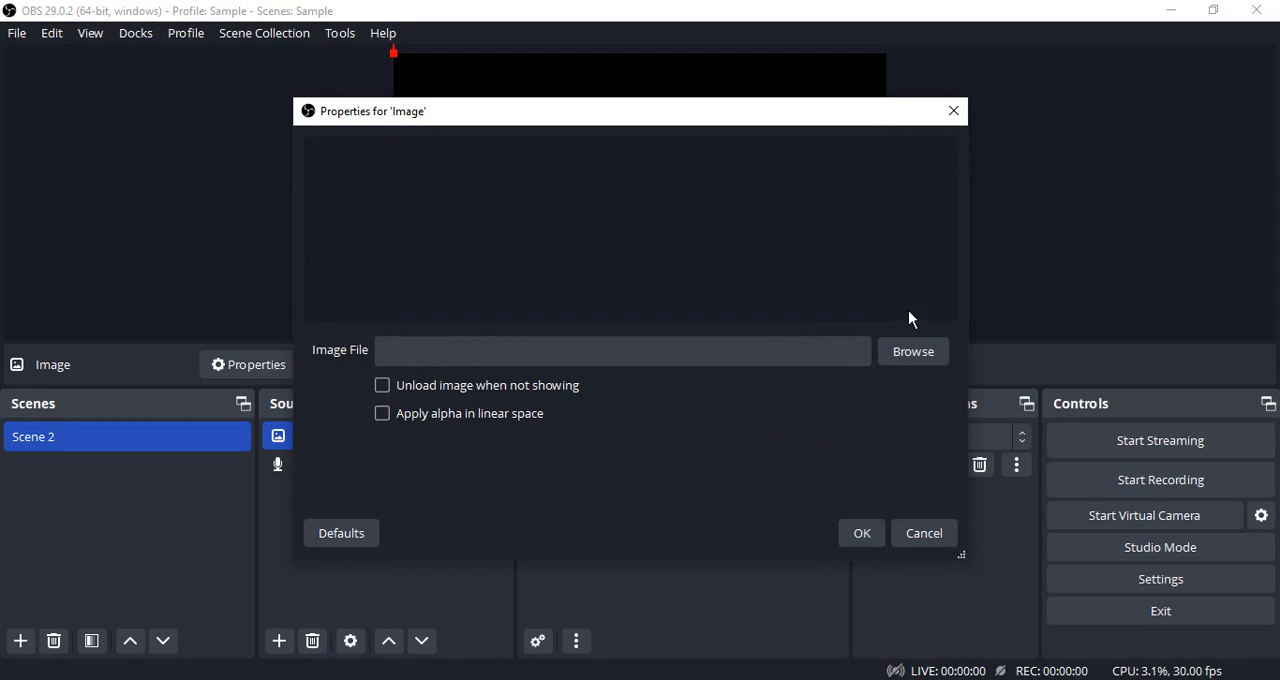
click(911, 351)
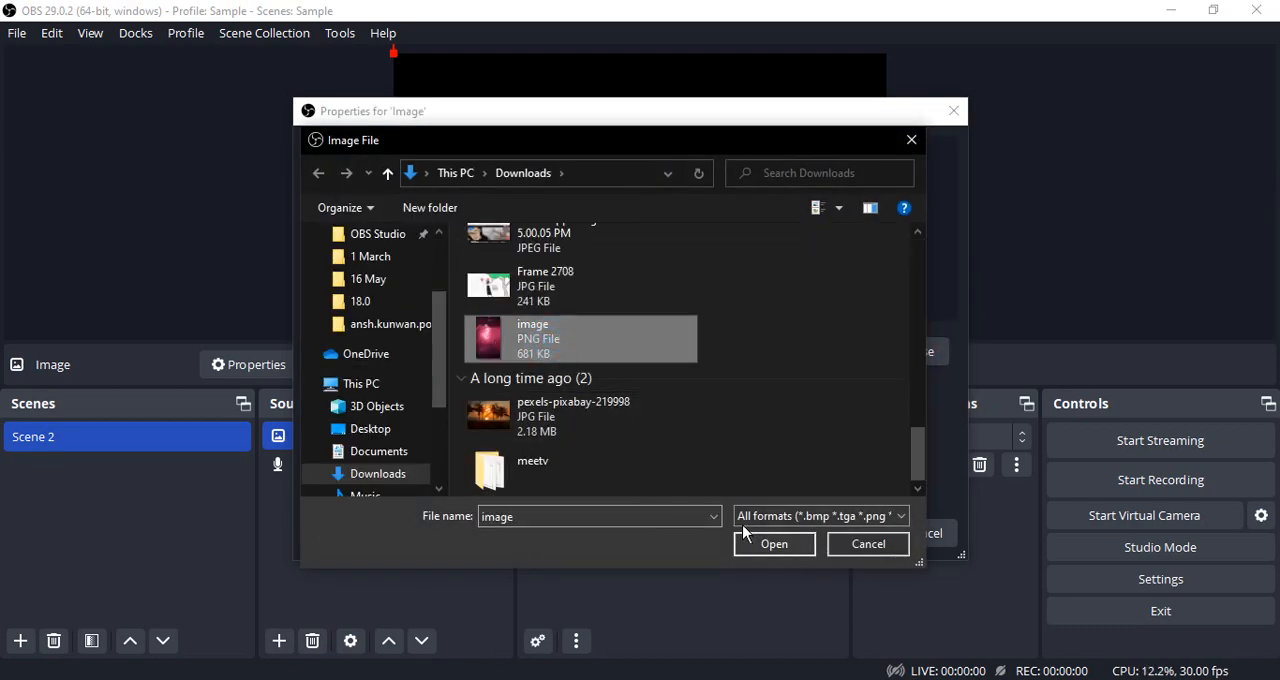
click(774, 543)
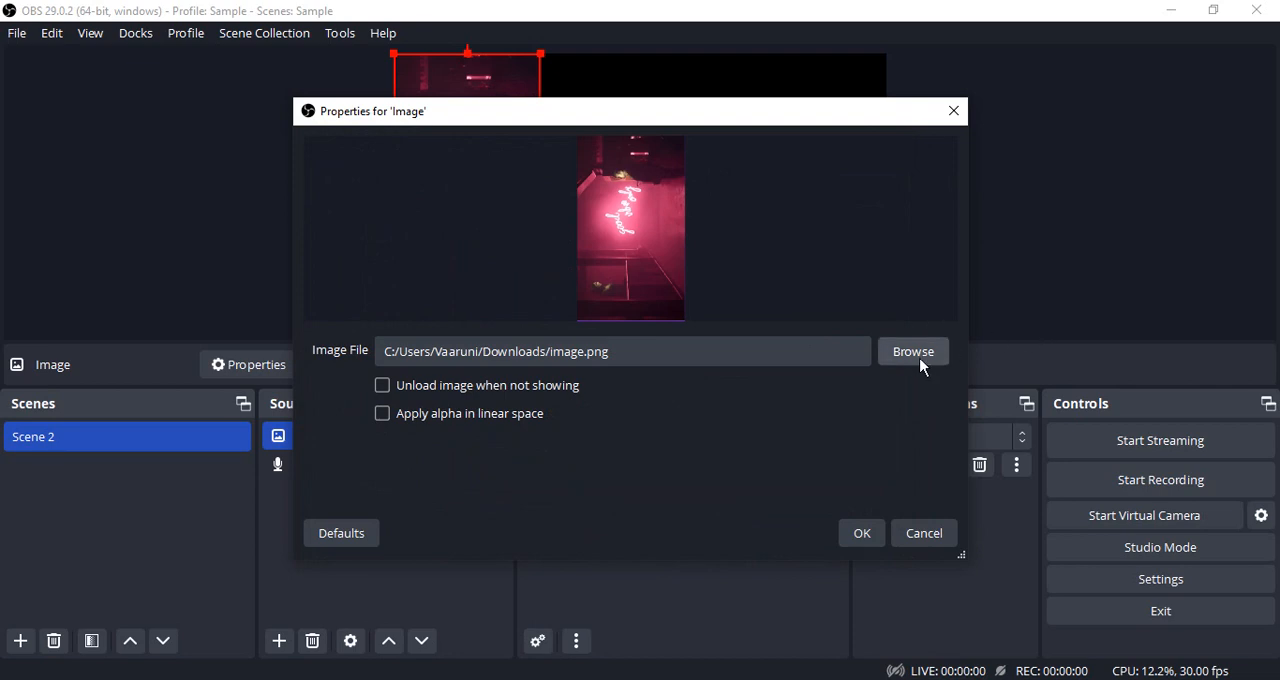
click(911, 351)
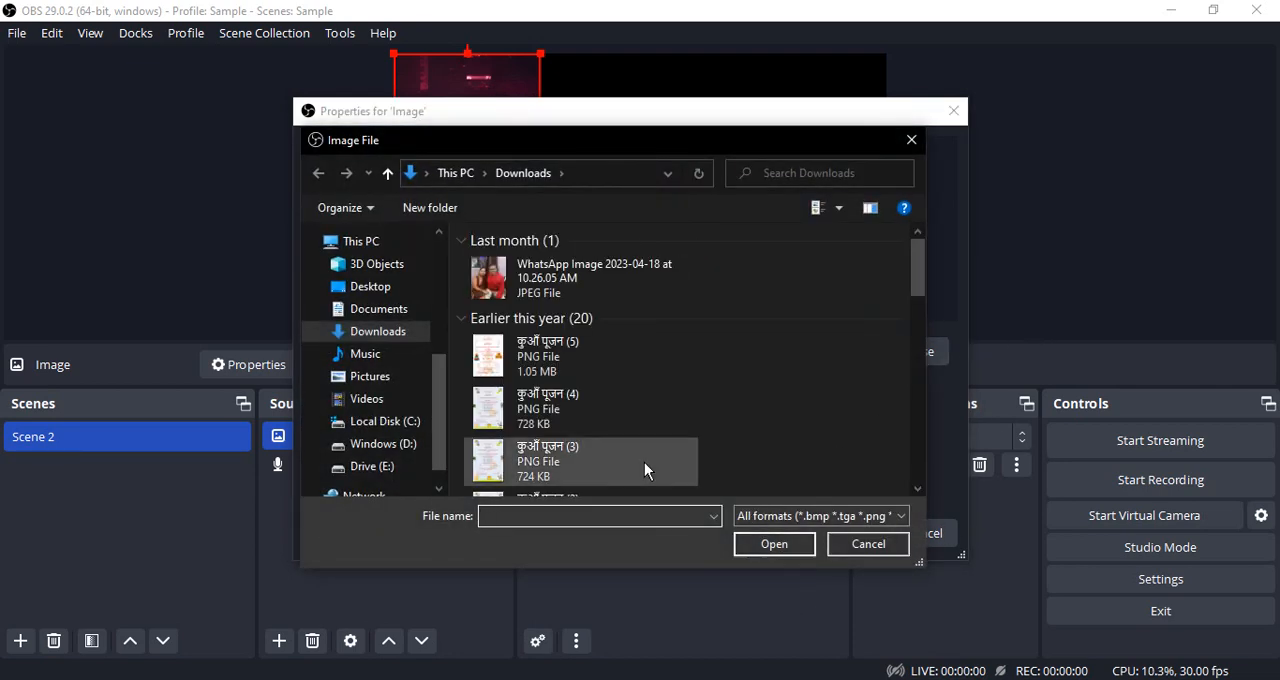
scroll(up, 3)
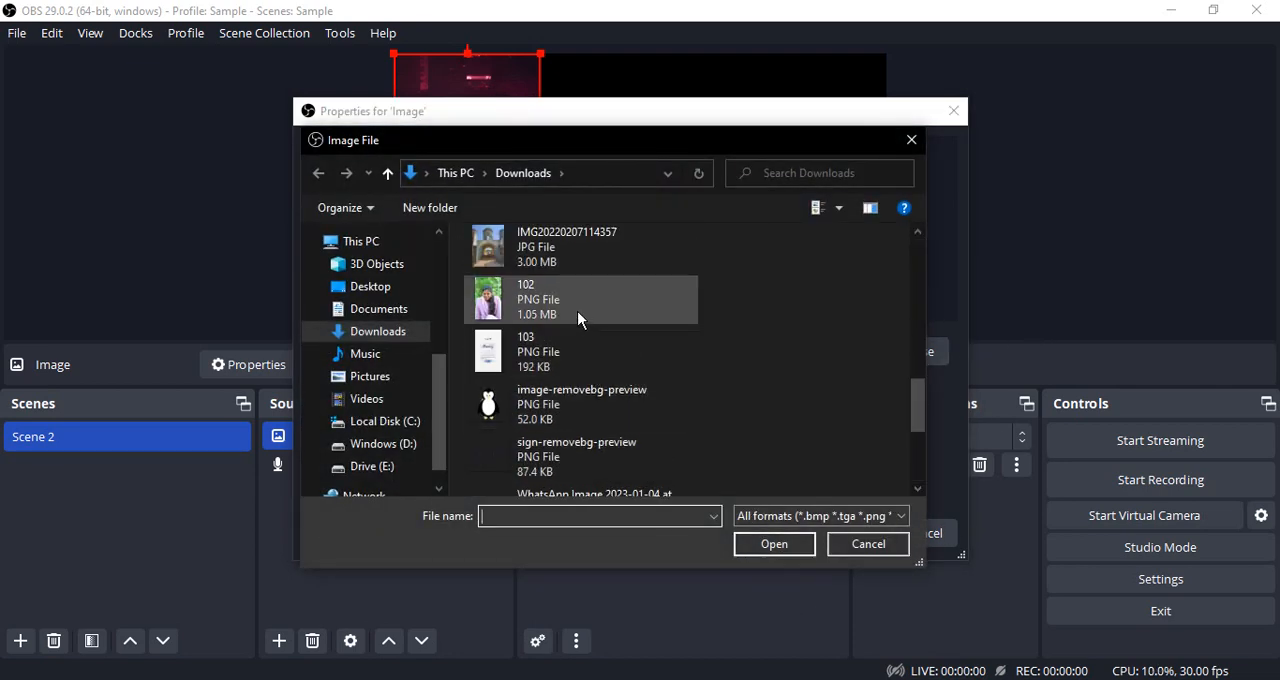
click(774, 543)
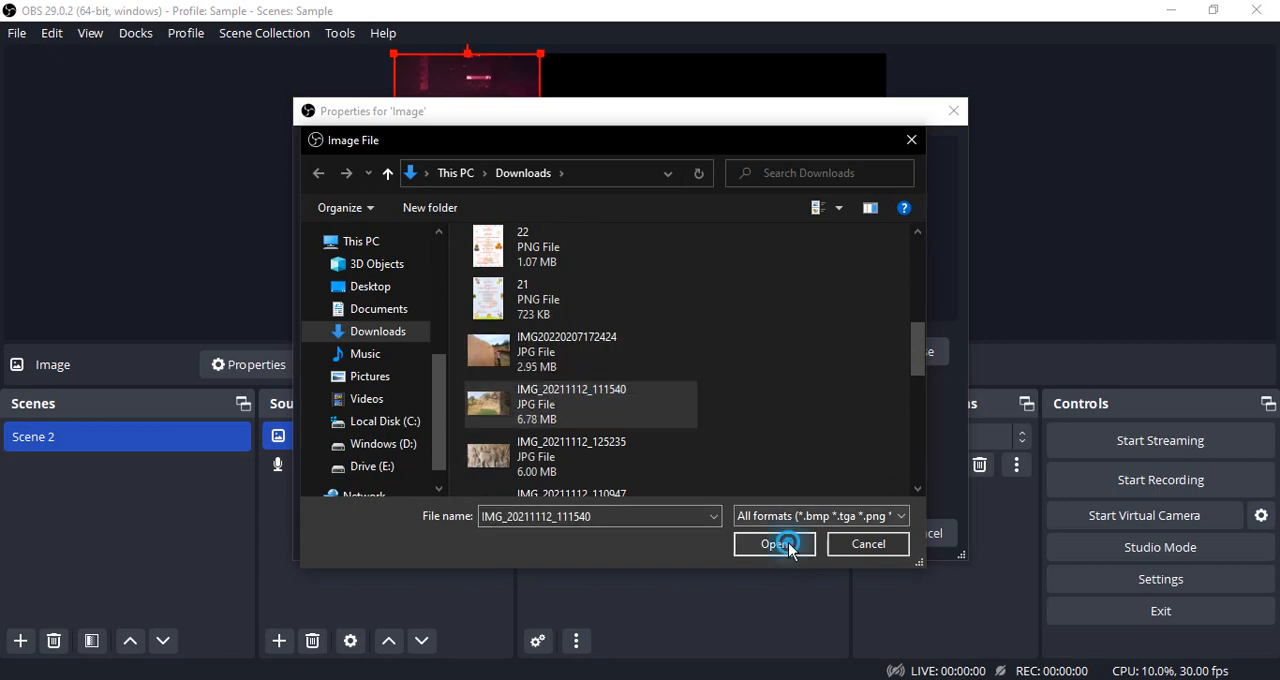
click(774, 543)
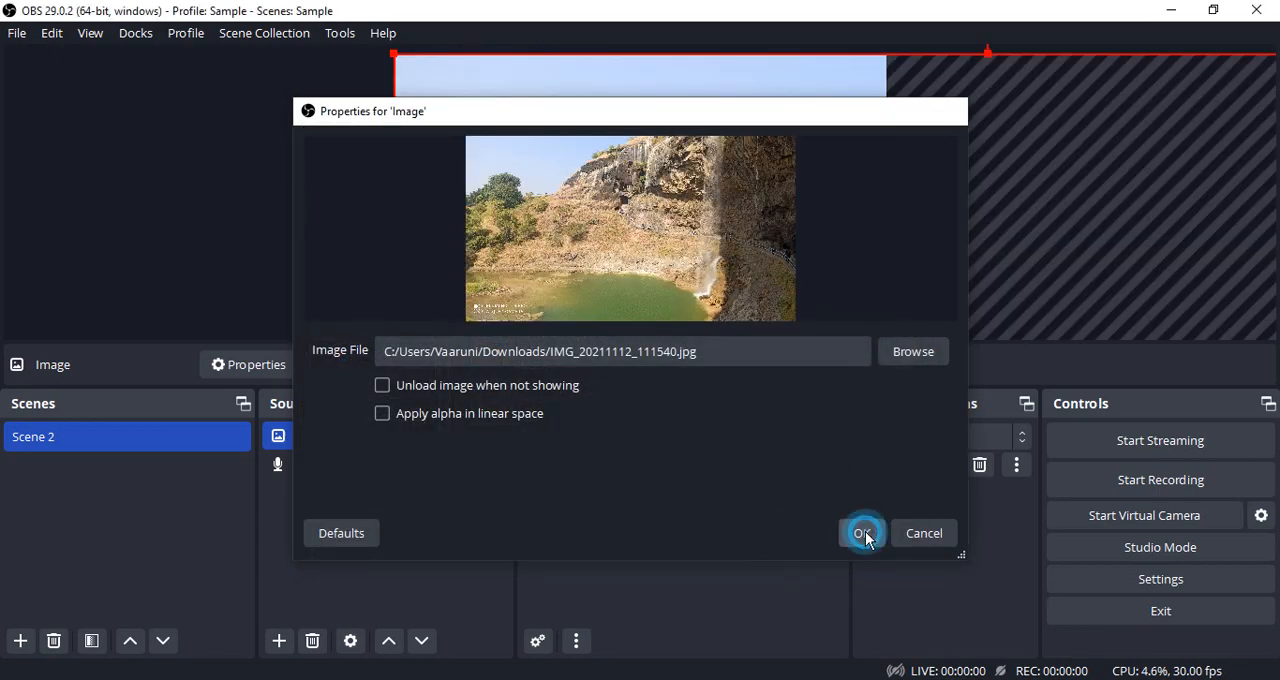
click(862, 532)
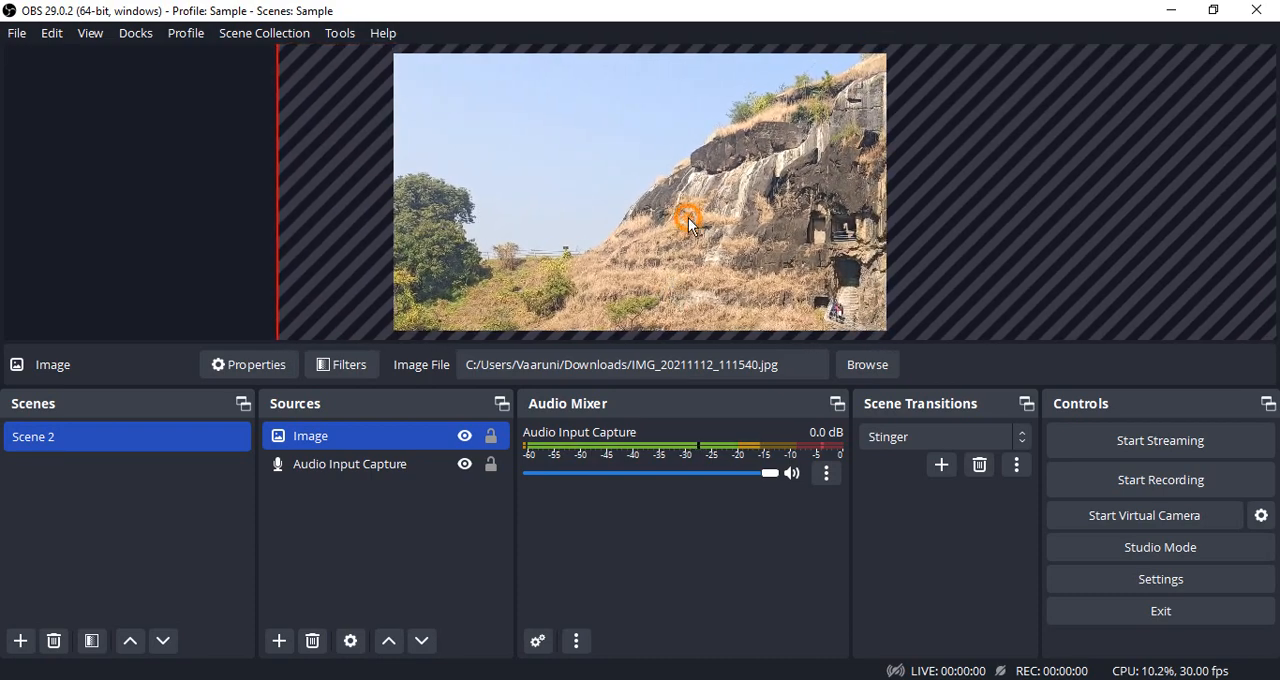
click(942, 115)
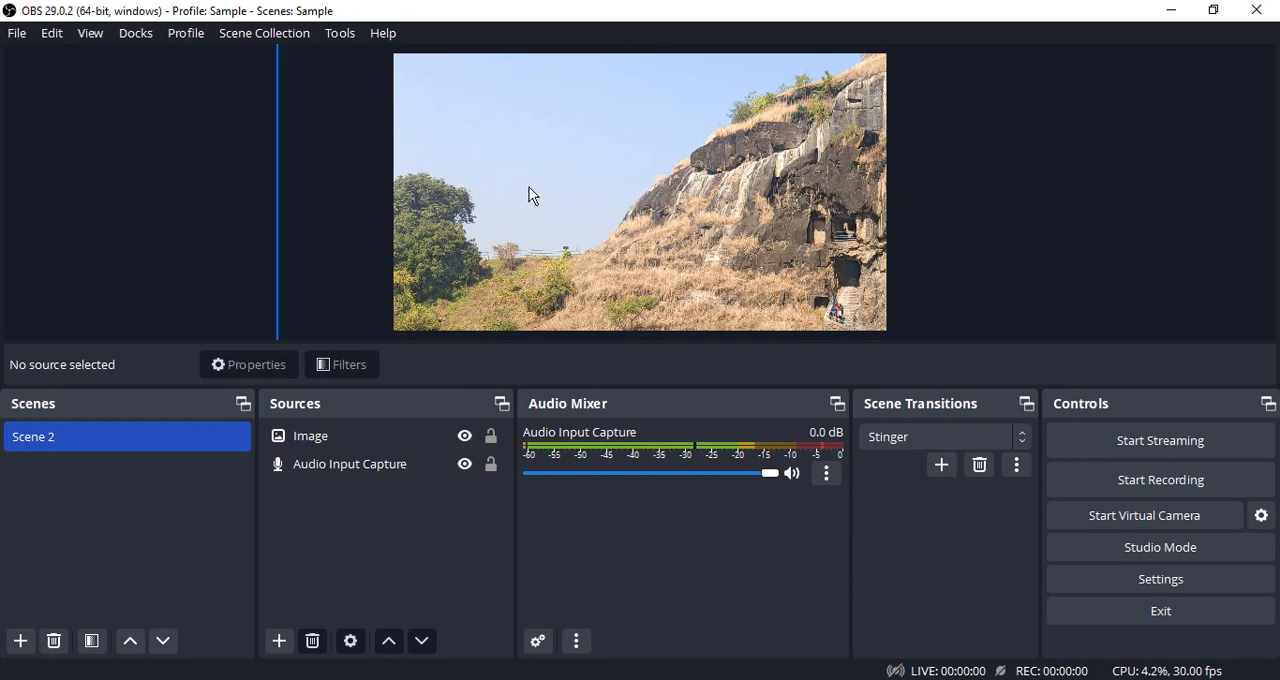
mouse_move(1113, 579)
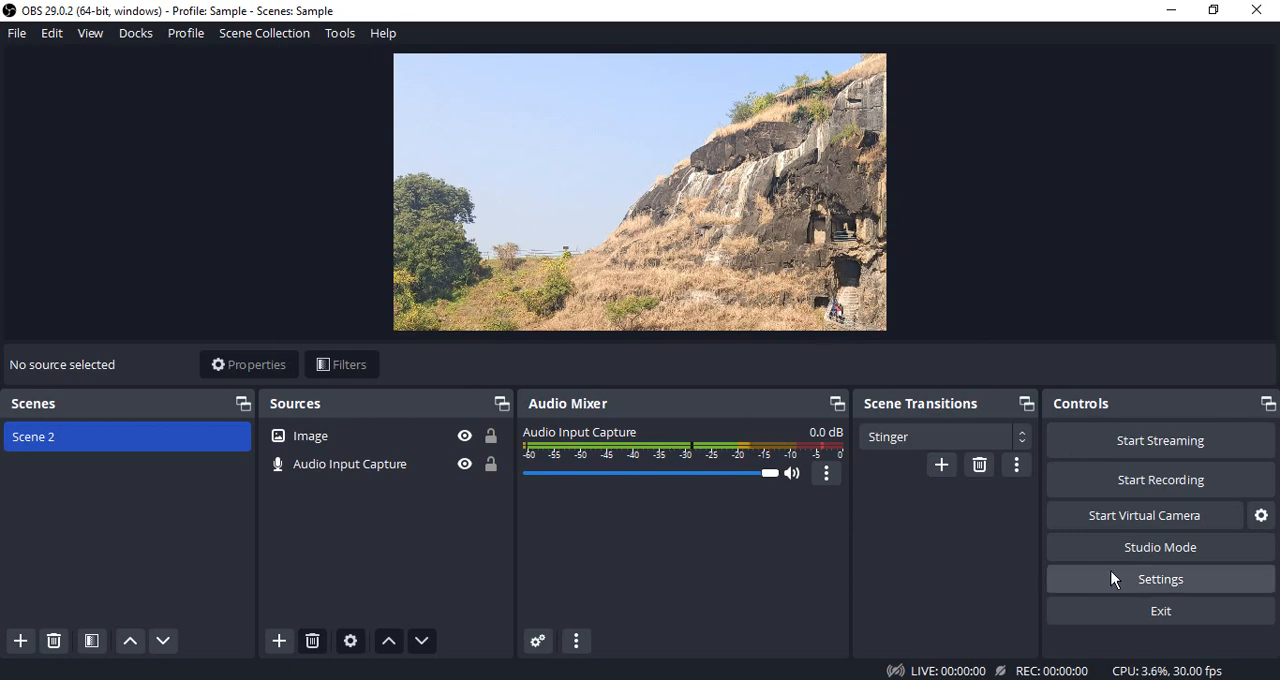
mouse_move(814, 142)
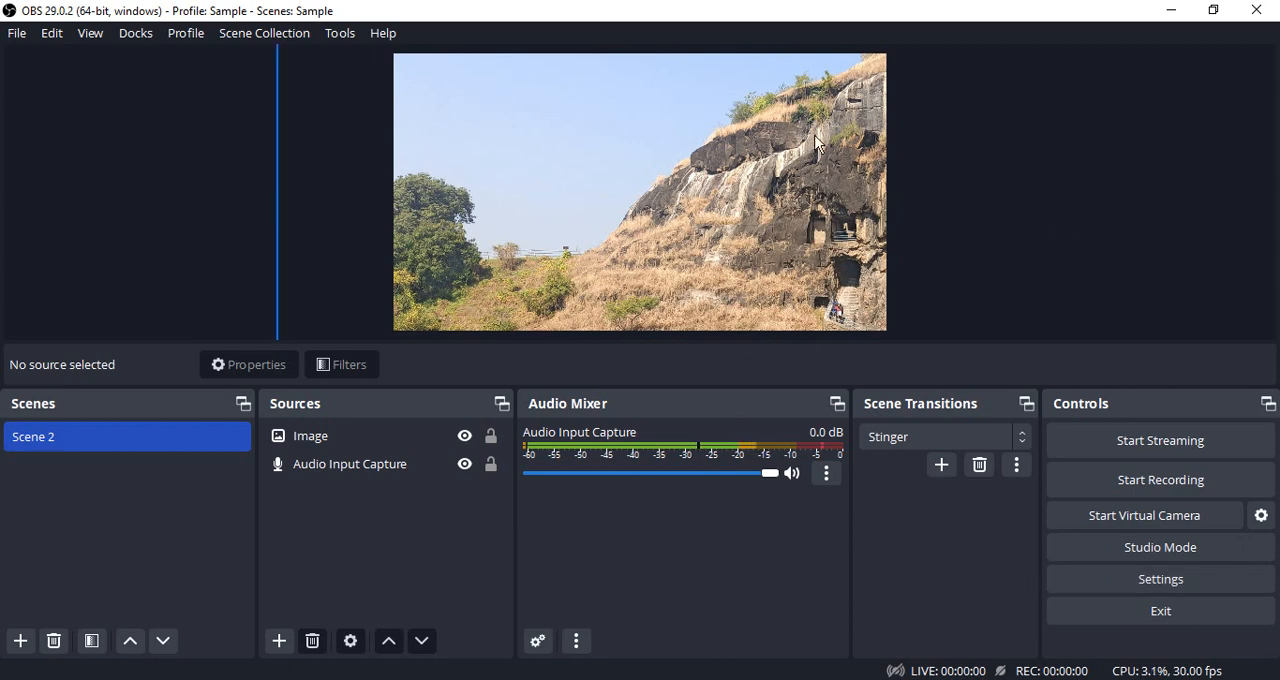
mouse_move(967, 195)
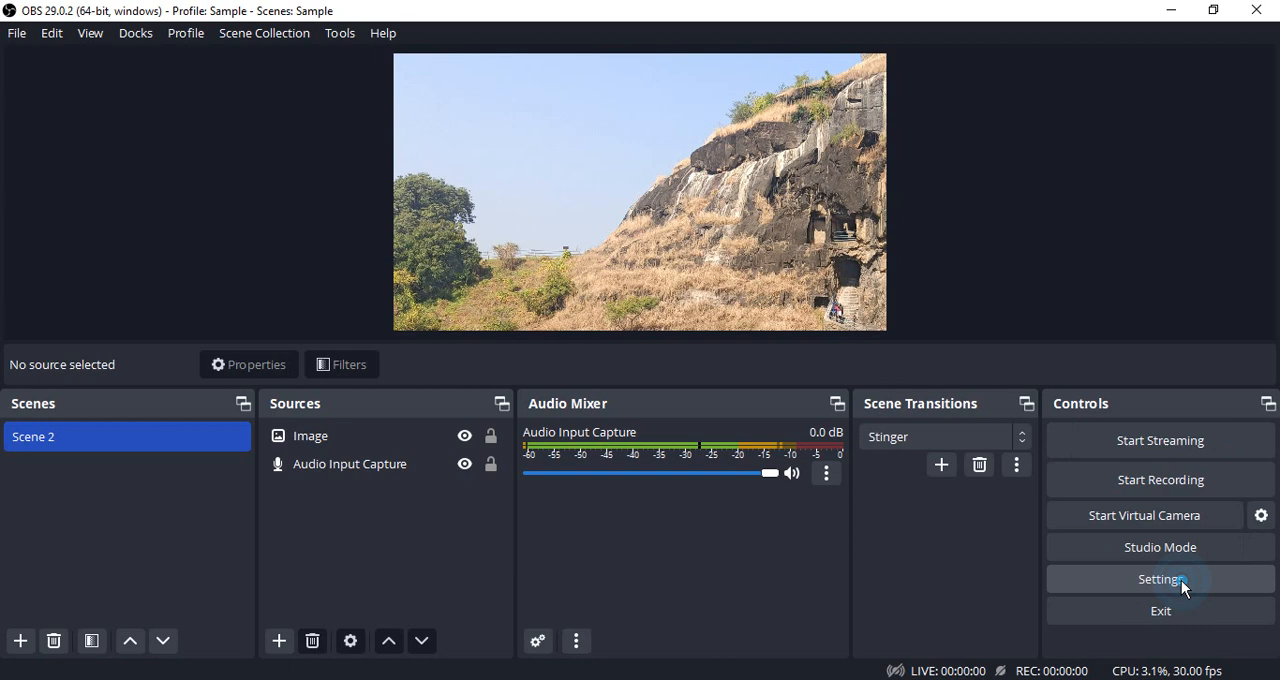
Check that the Output settings save recordings to the Videos folder, then close Settings.
click(1160, 579)
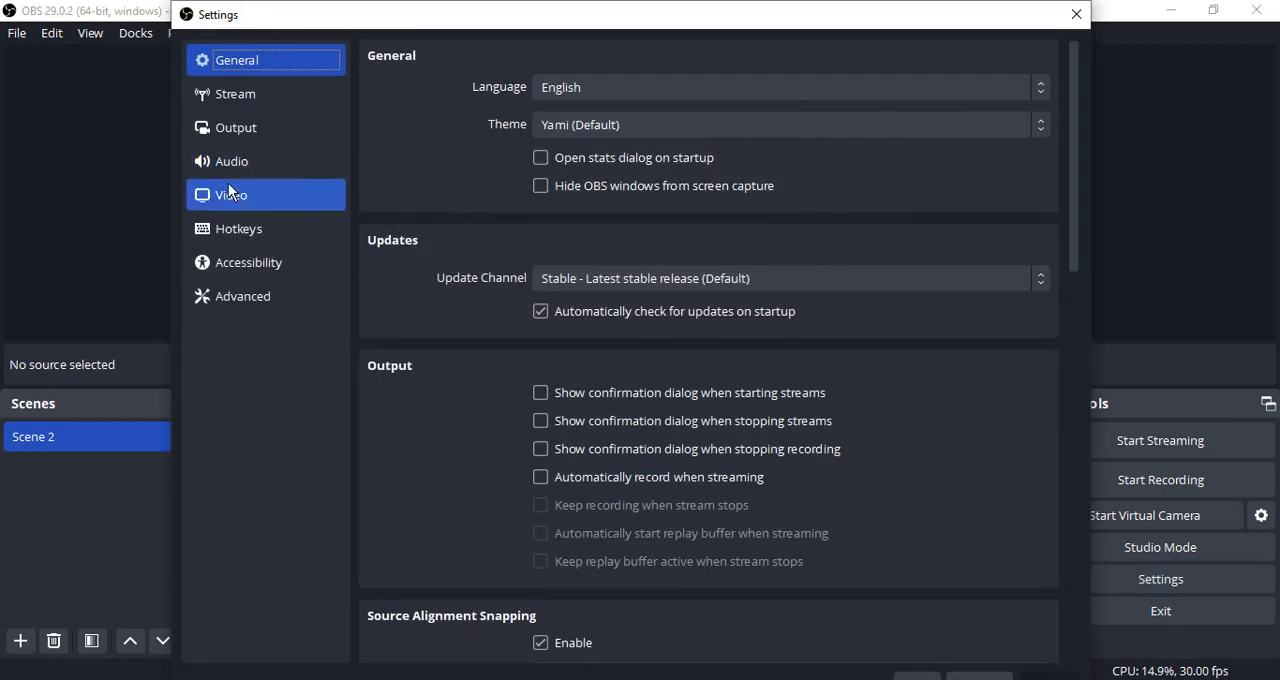
click(236, 127)
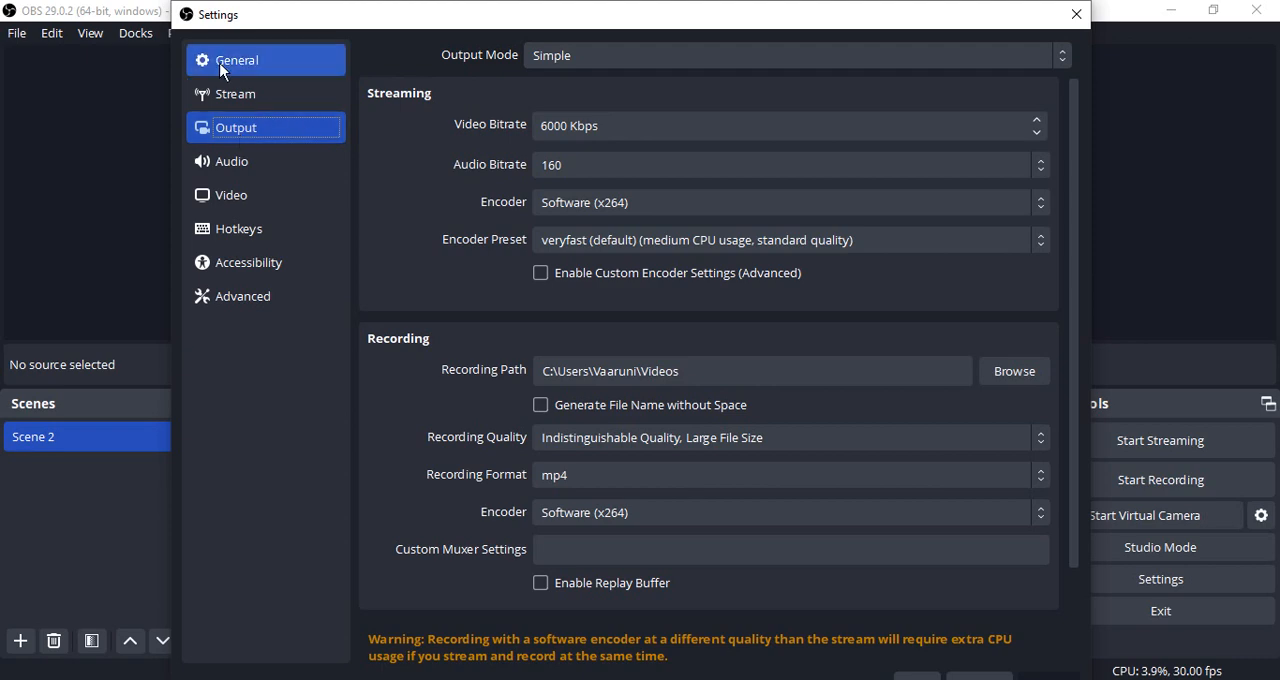
mouse_move(485, 354)
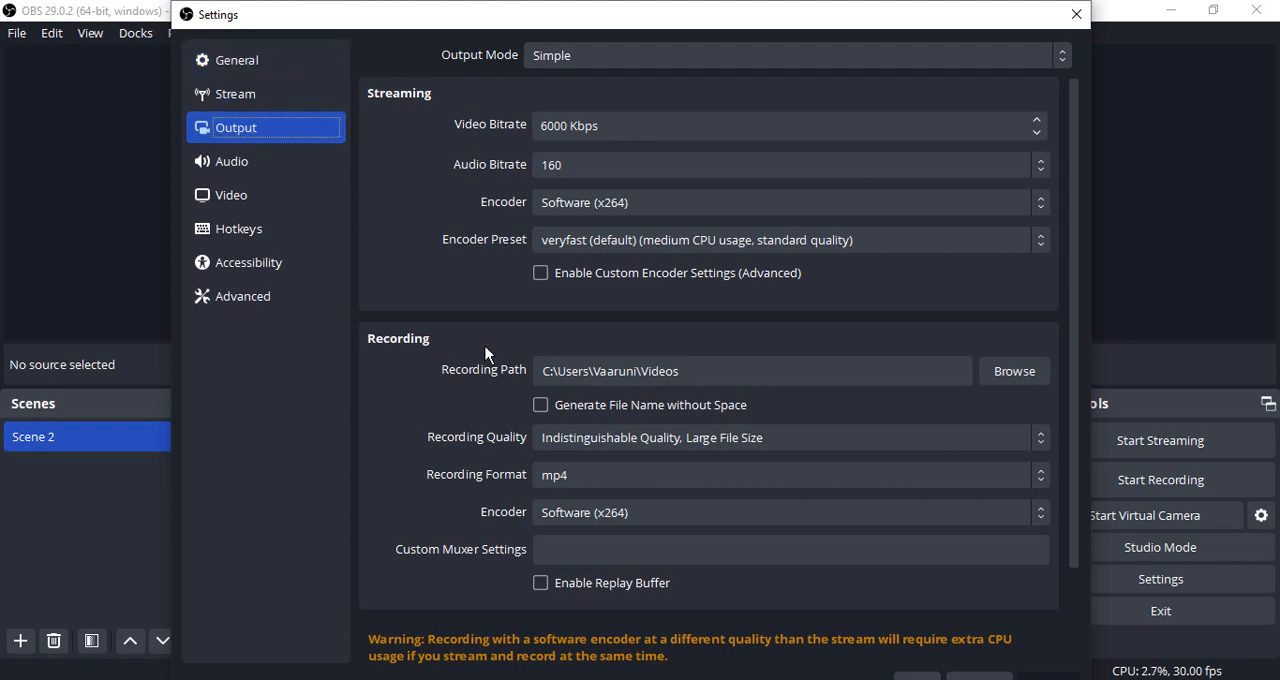
click(751, 371)
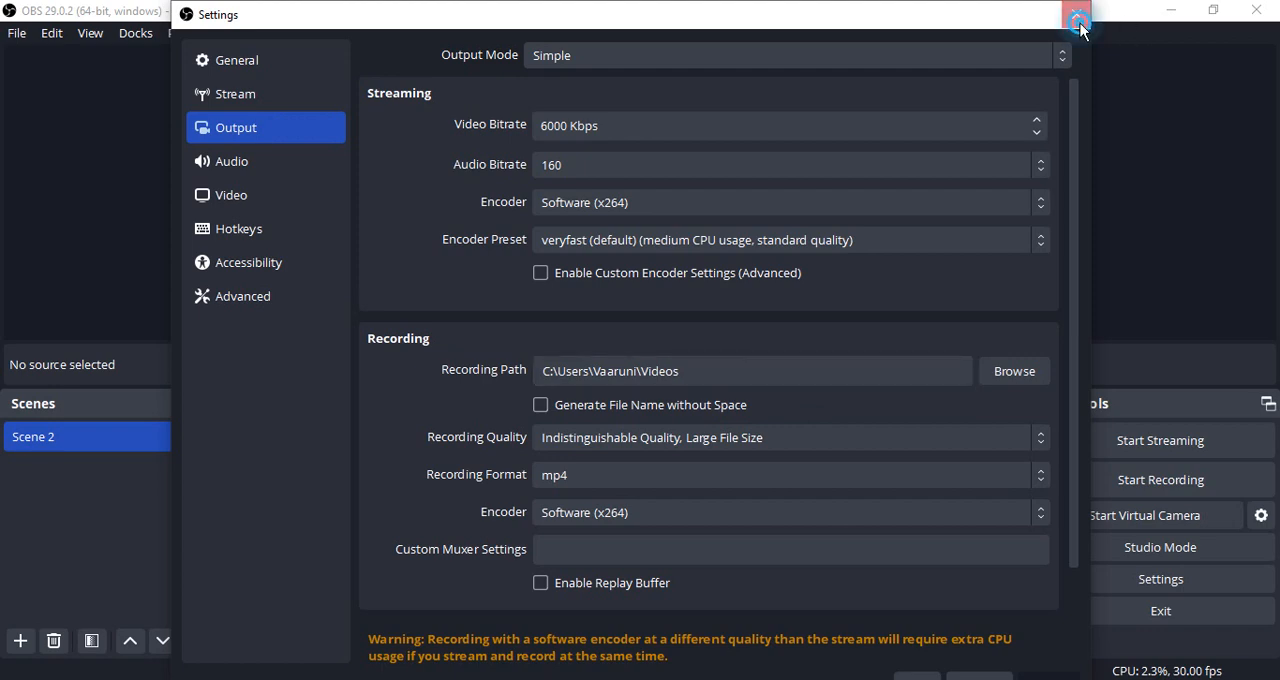
click(1078, 18)
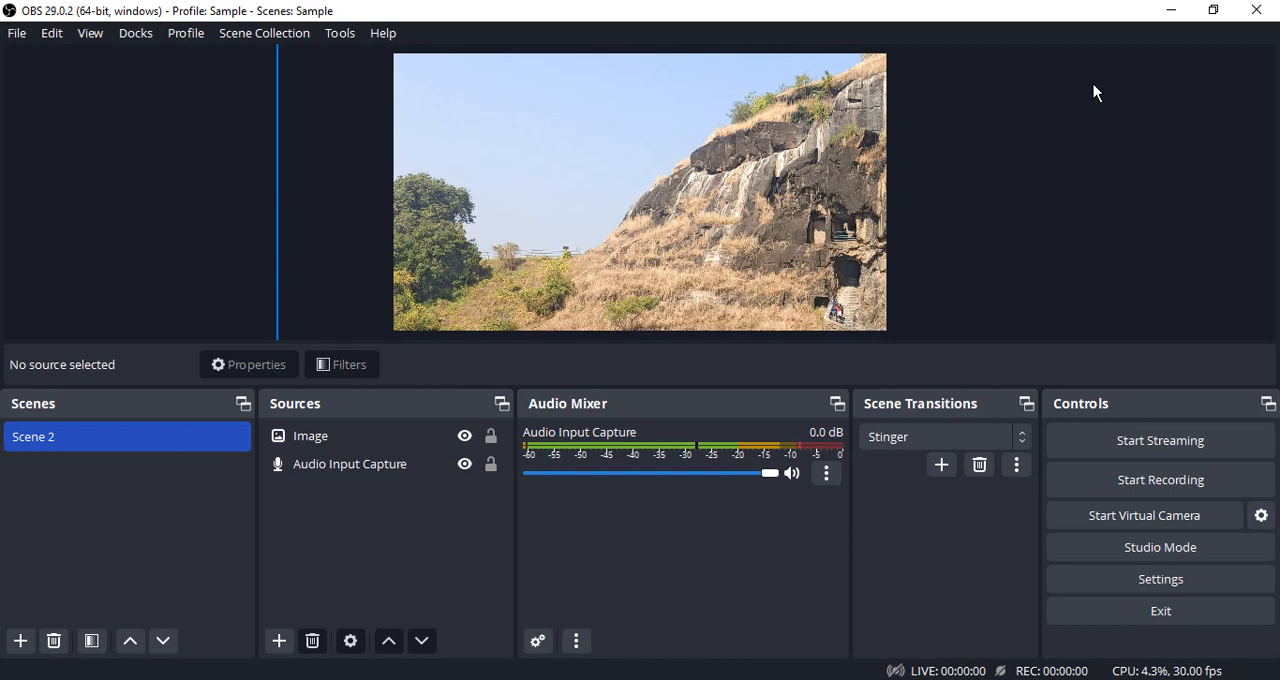
mouse_move(5, 446)
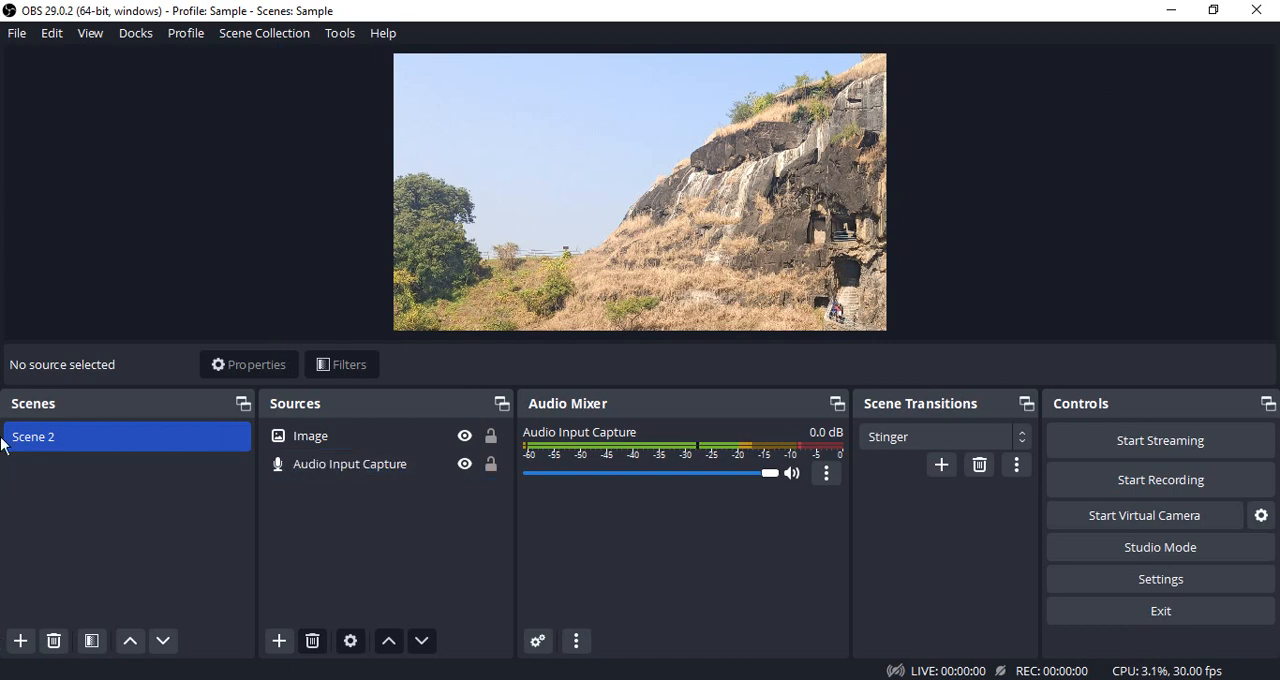
mouse_move(38, 442)
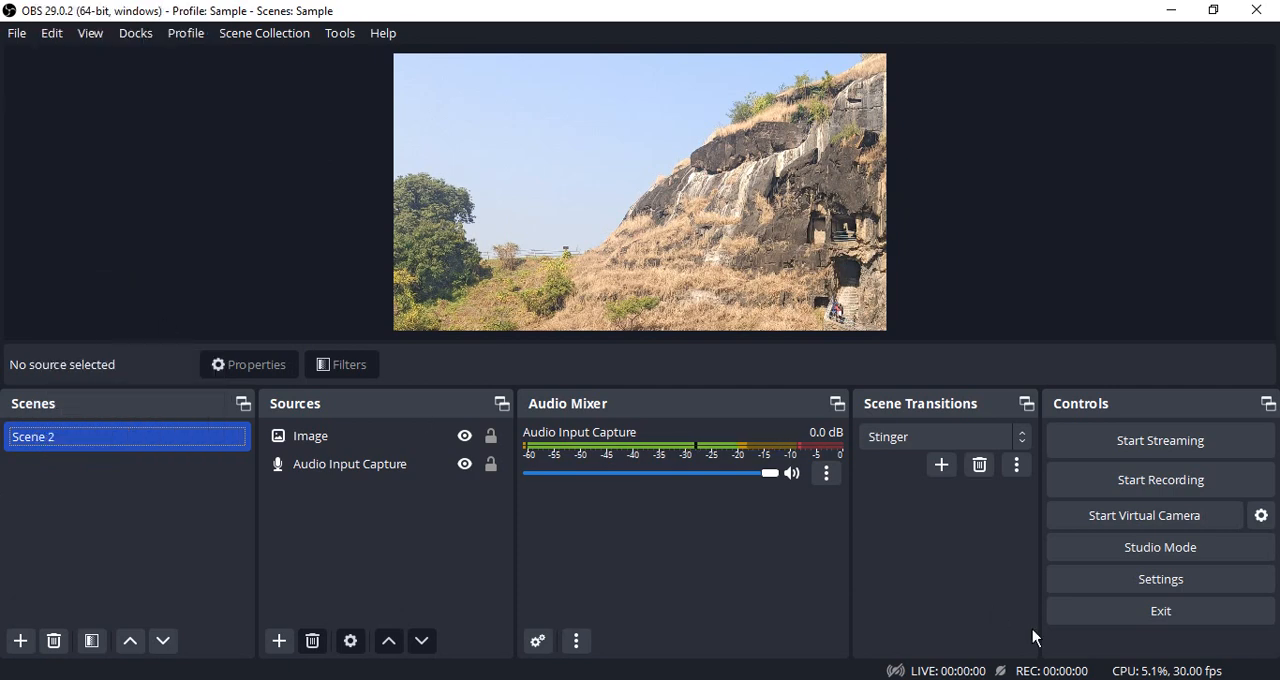
mouse_move(16, 33)
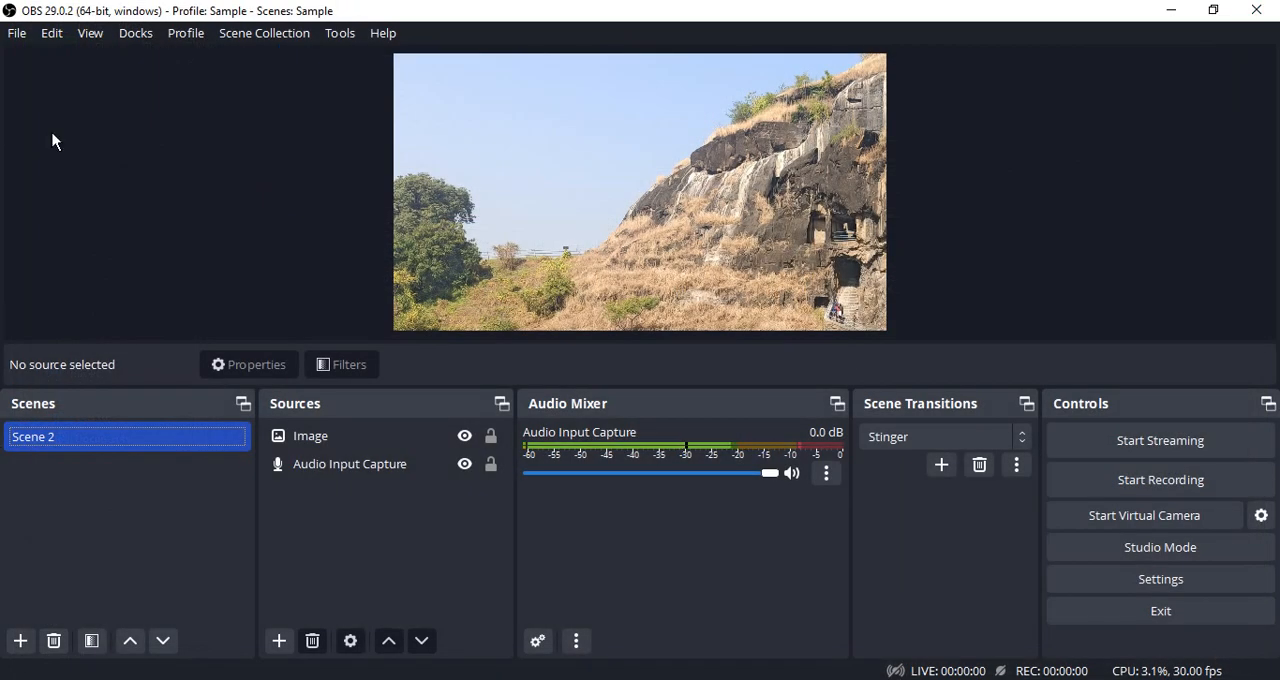
Take a Screenshot (Scene) of Scene 2 showing only the landscape image.
click(16, 33)
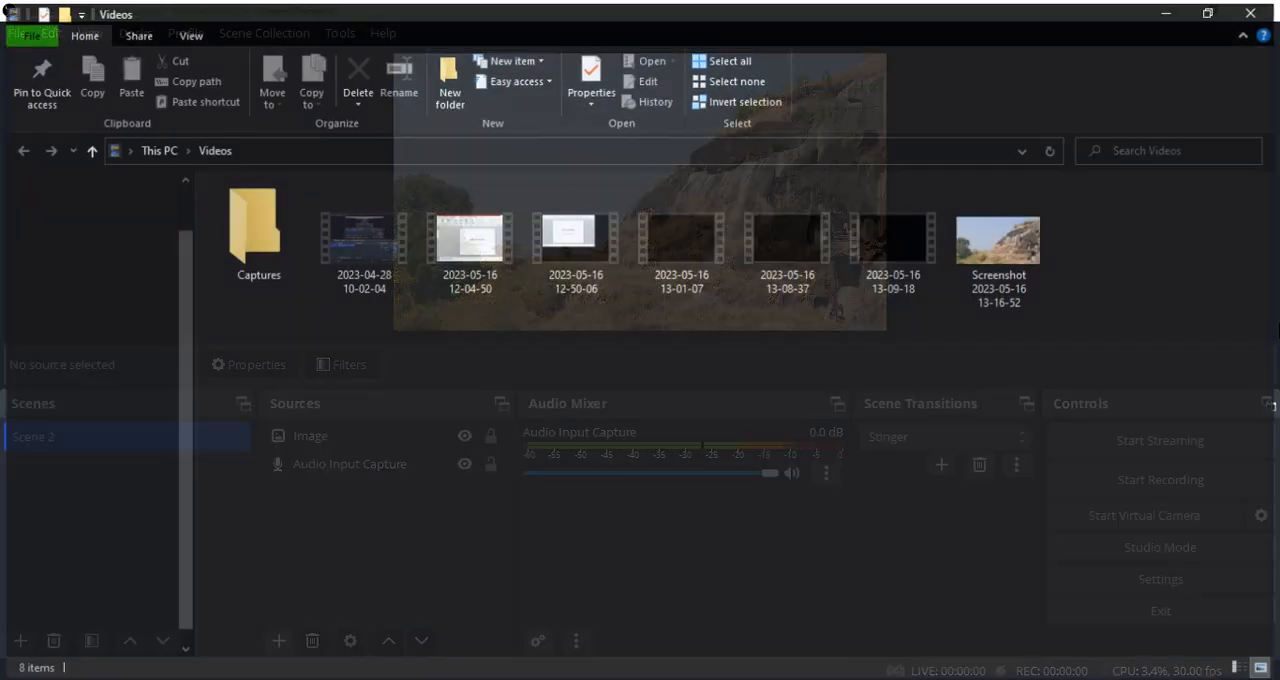
Preview the saved landscape screenshot from the Videos folder, then close the viewer.
click(1001, 237)
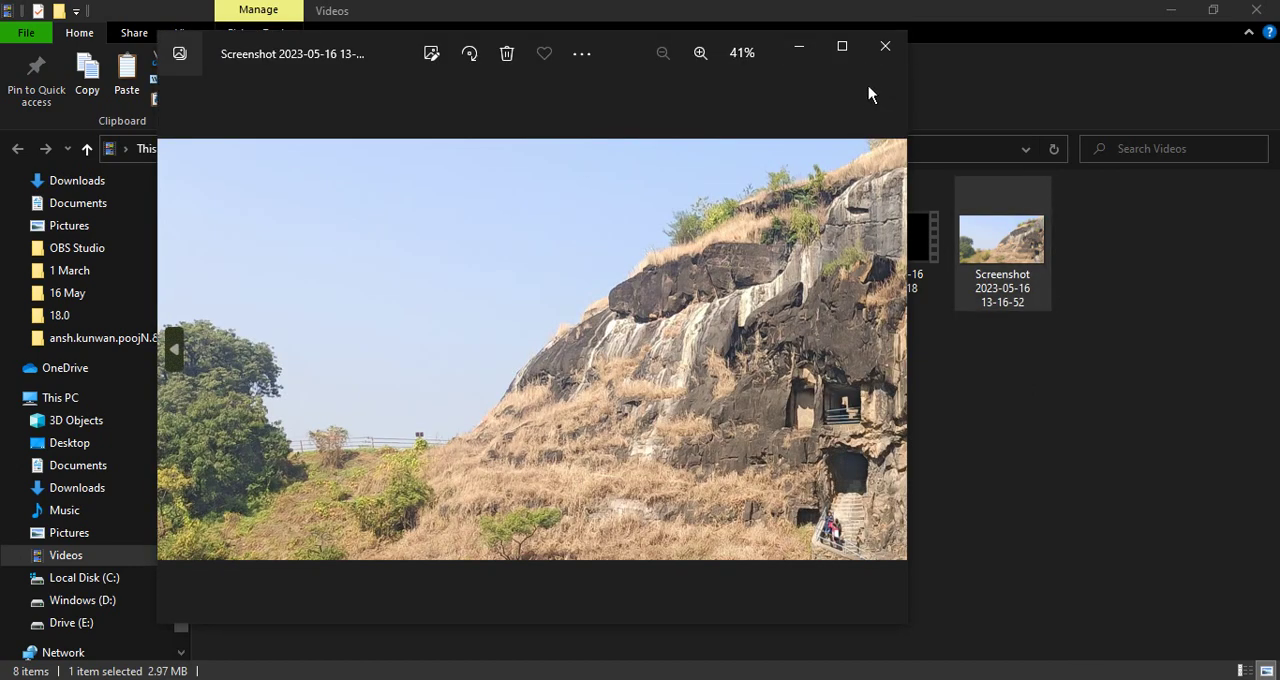
click(884, 46)
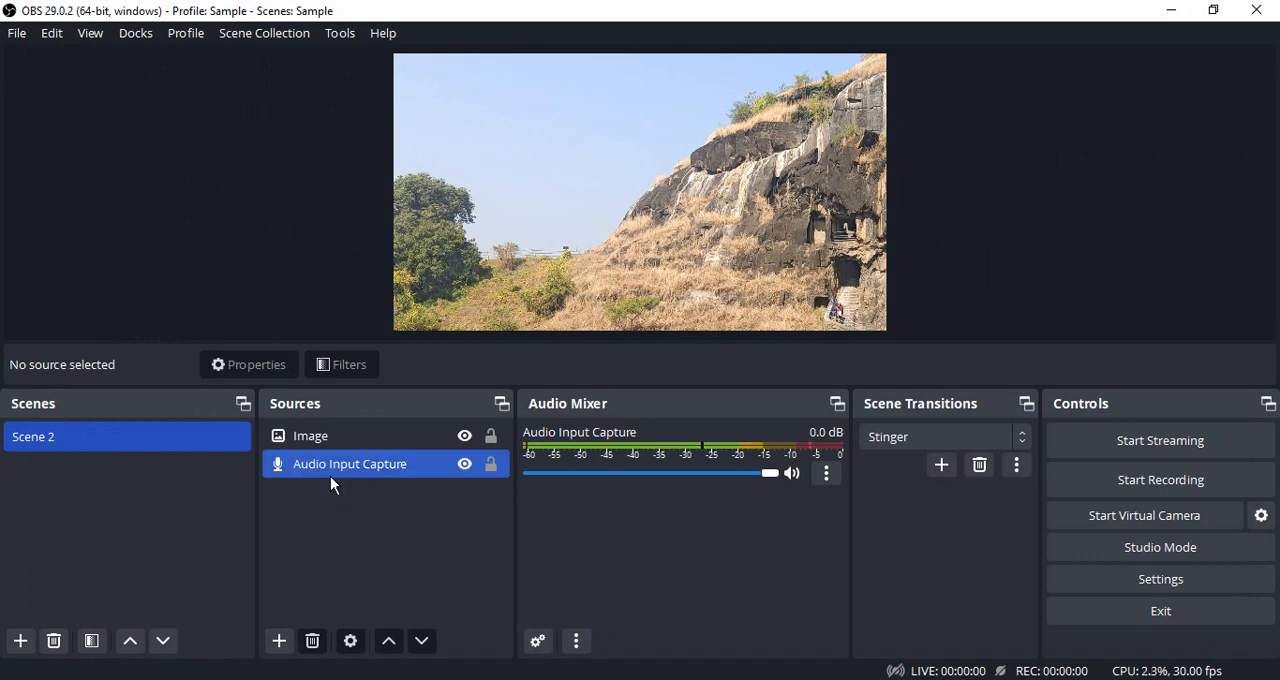
Add a Text (GDI+) source named Text reading 'Text' in black.
click(279, 641)
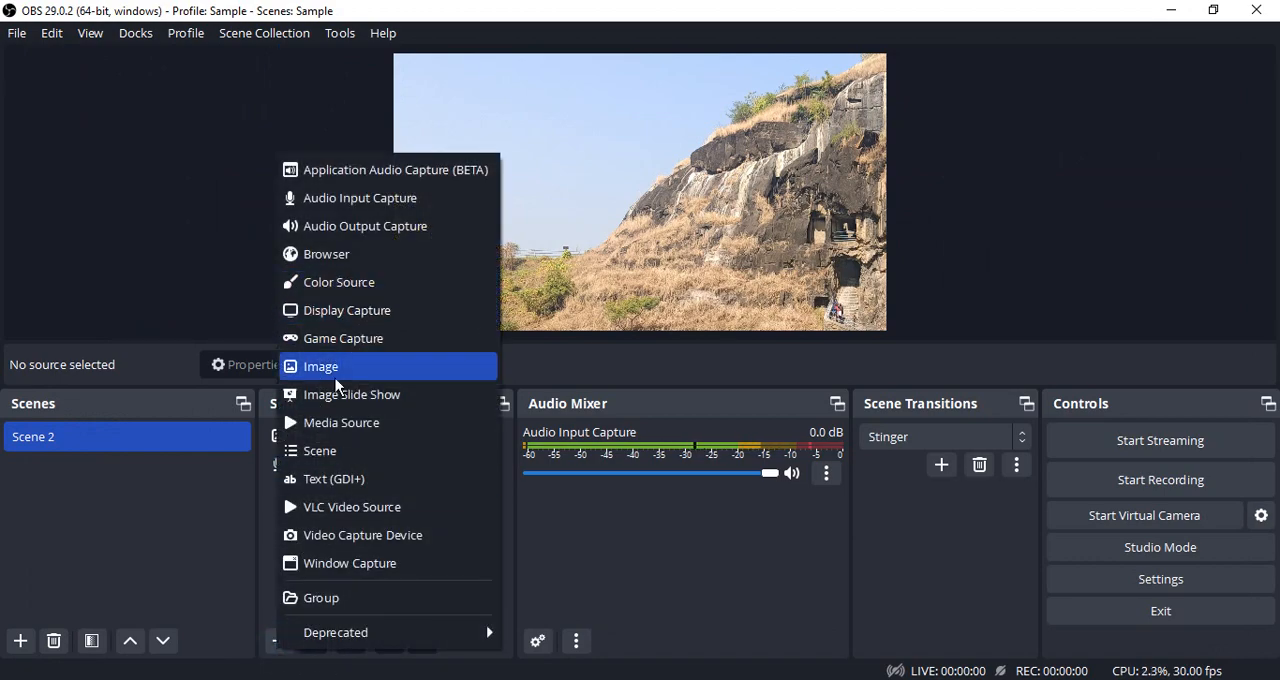
click(334, 478)
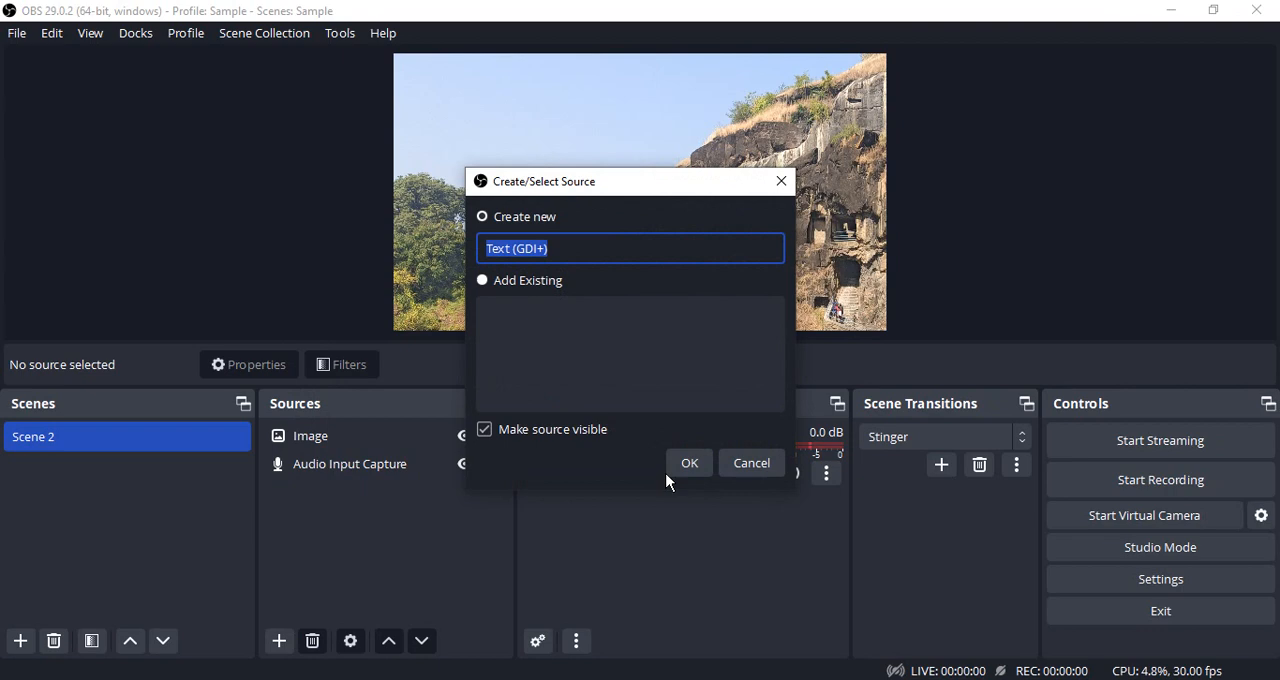
text(Text)
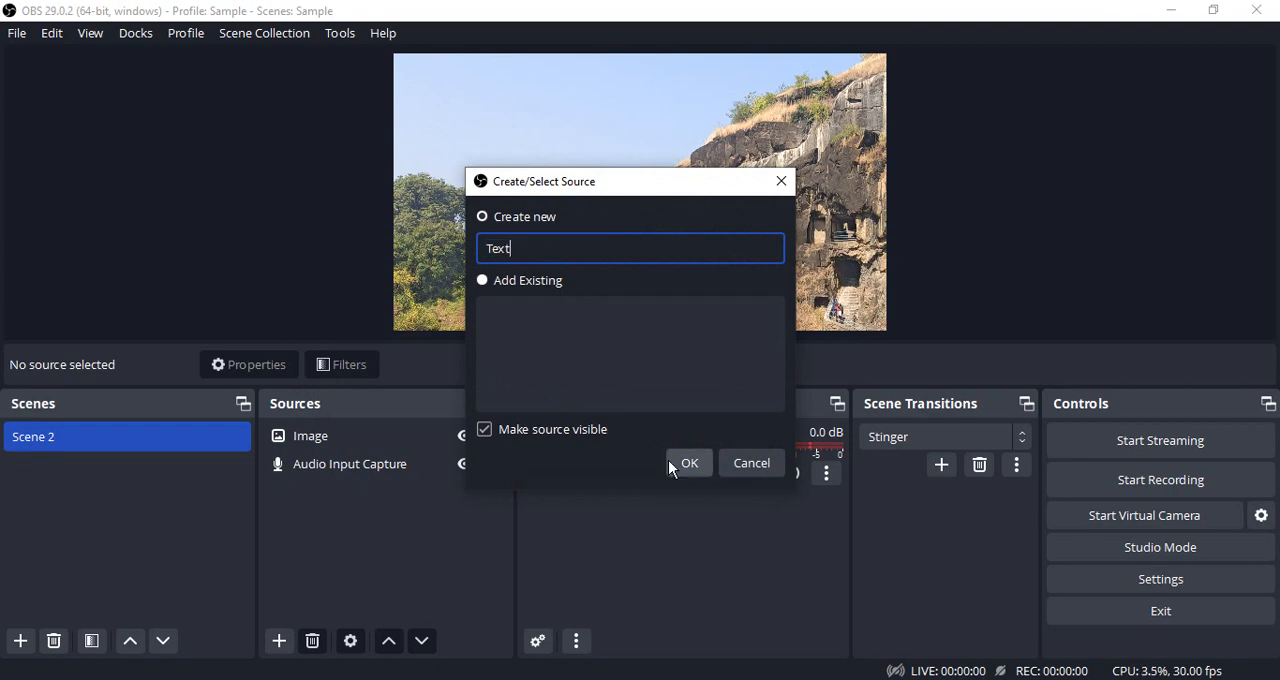
click(689, 462)
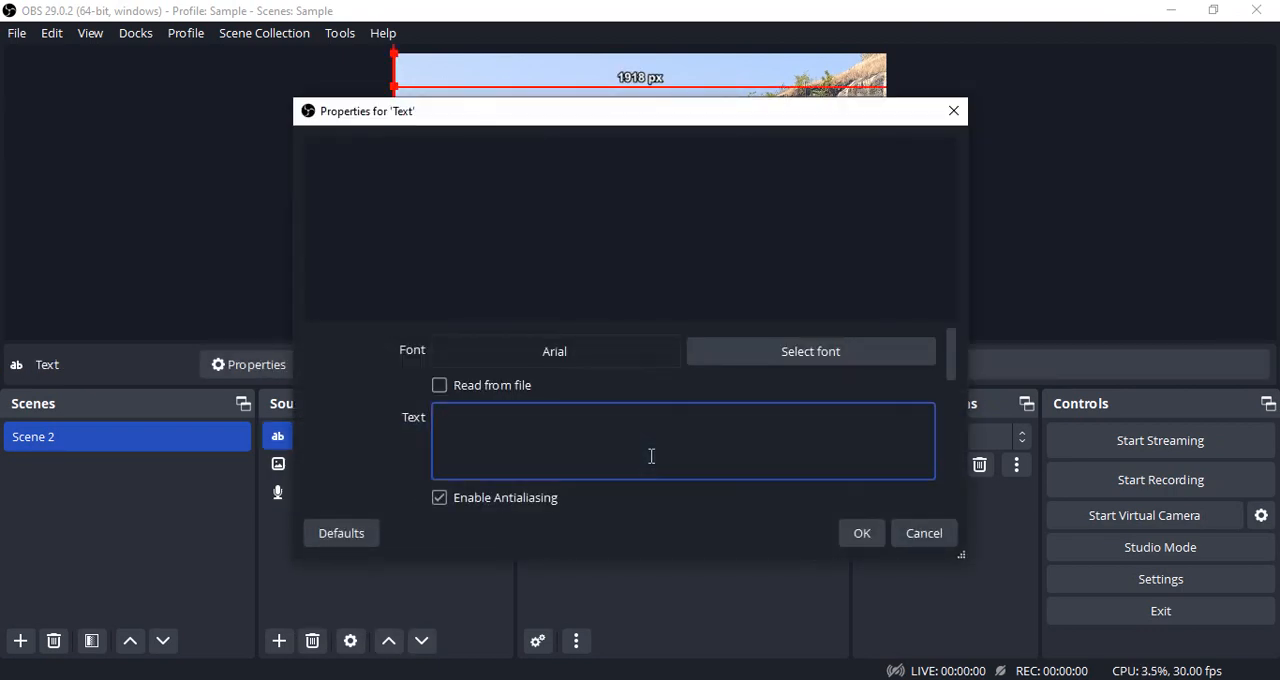
text(Text)
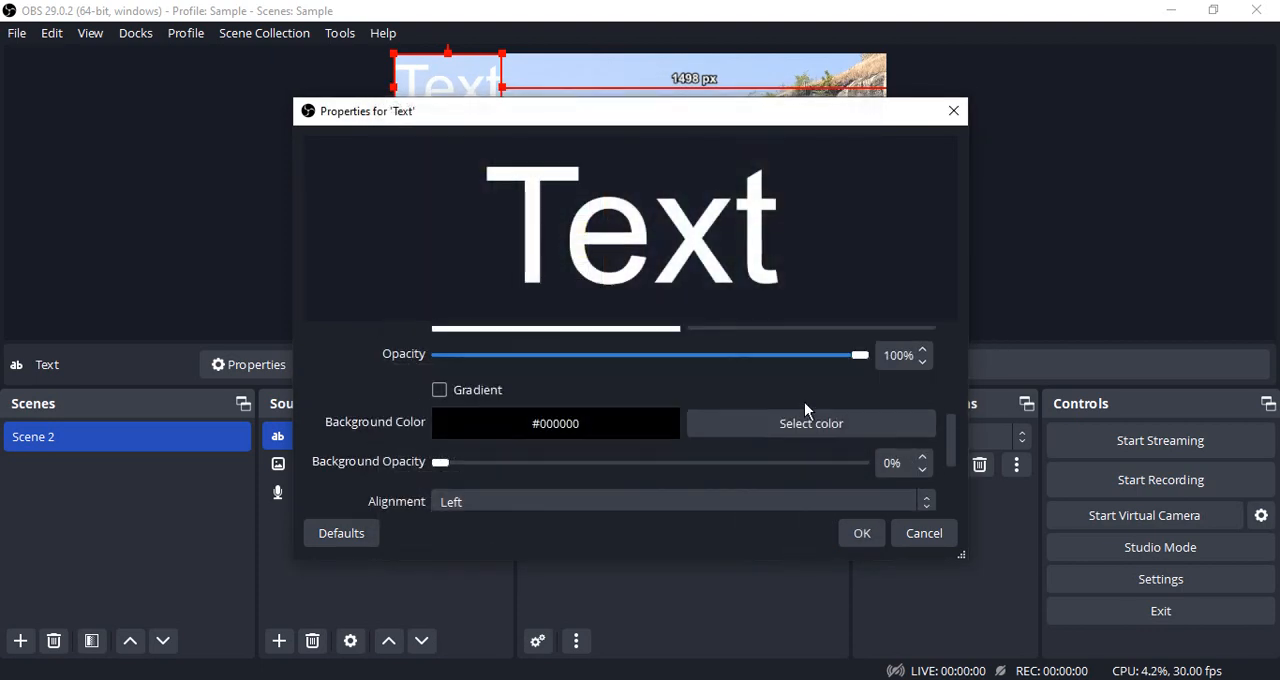
click(811, 423)
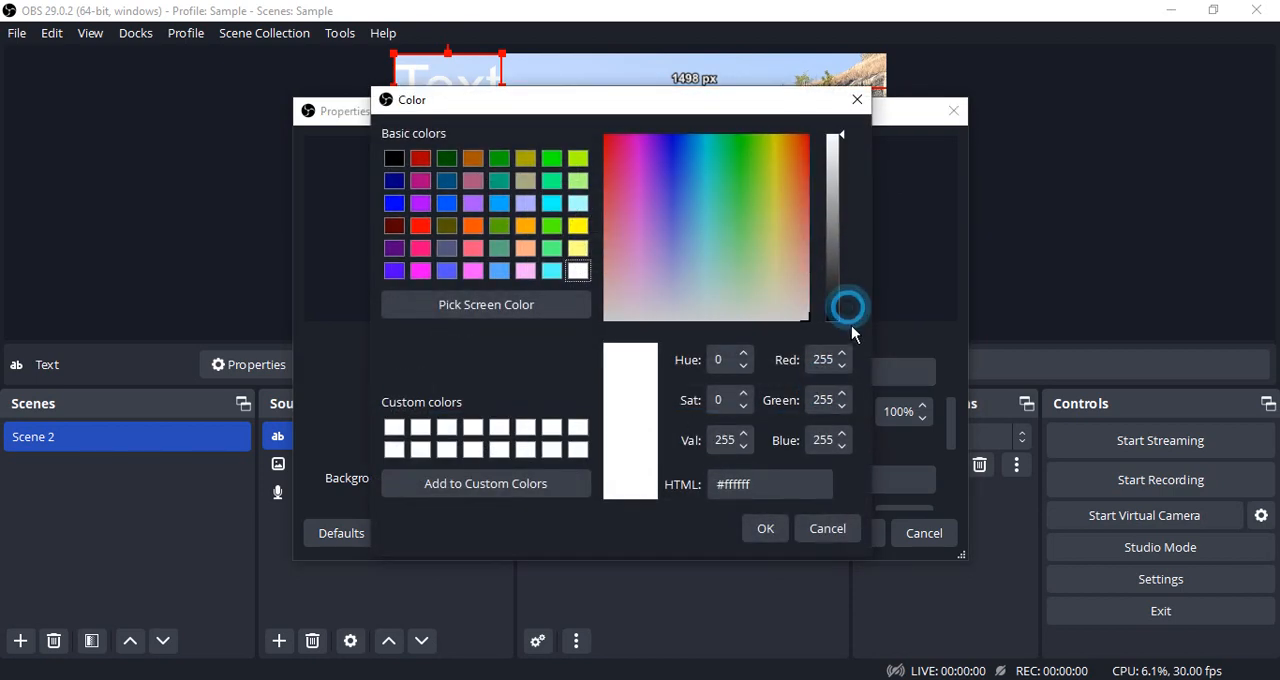
drag(847, 308, 840, 320)
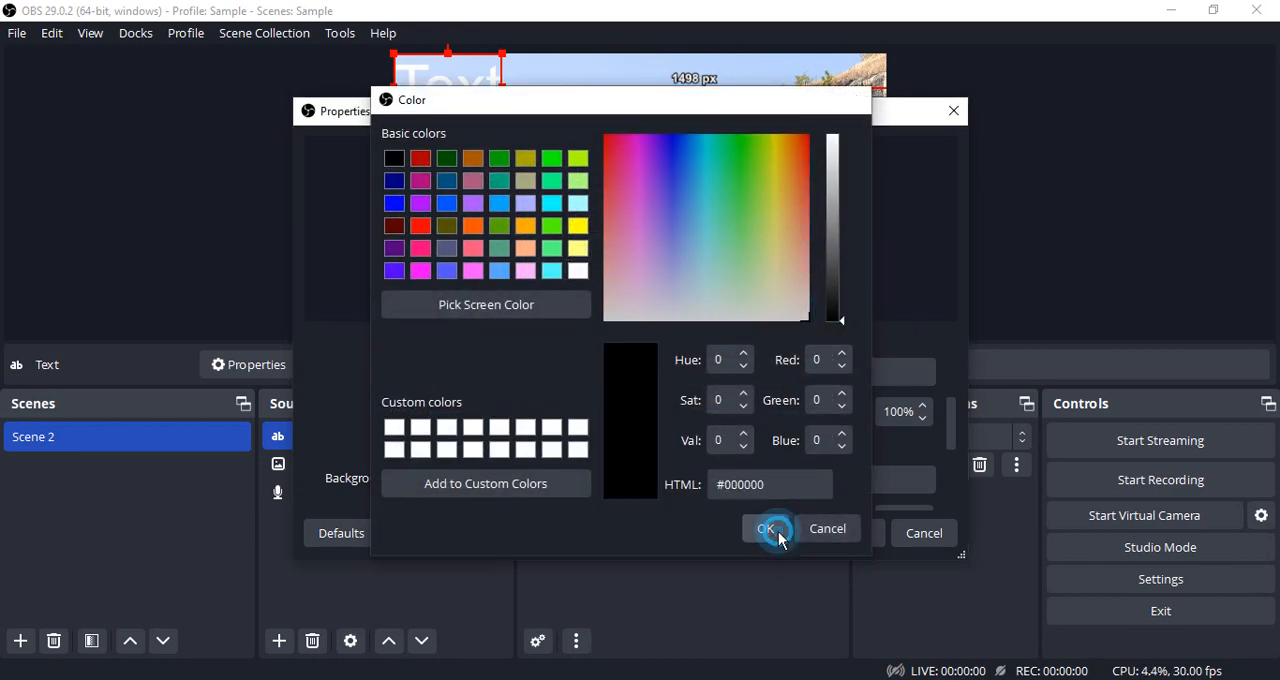
click(766, 528)
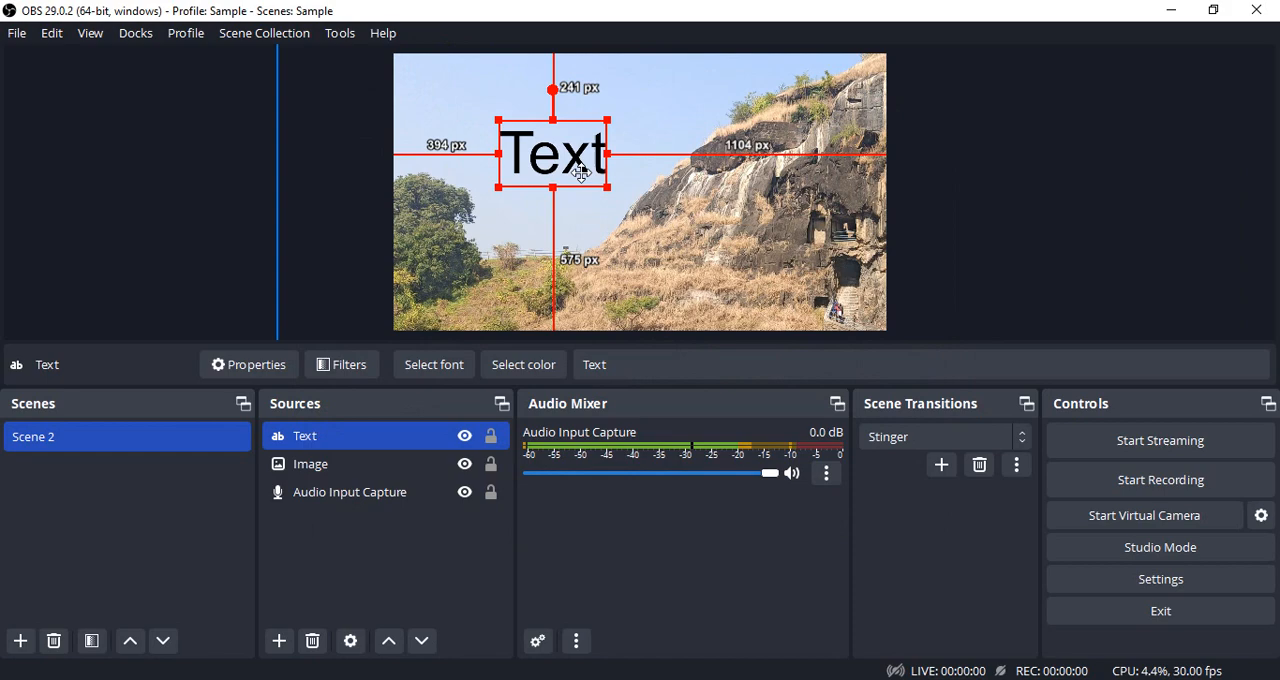
Deselect the overlay and take a Screenshot (Scene) of Scene 2.
click(40, 293)
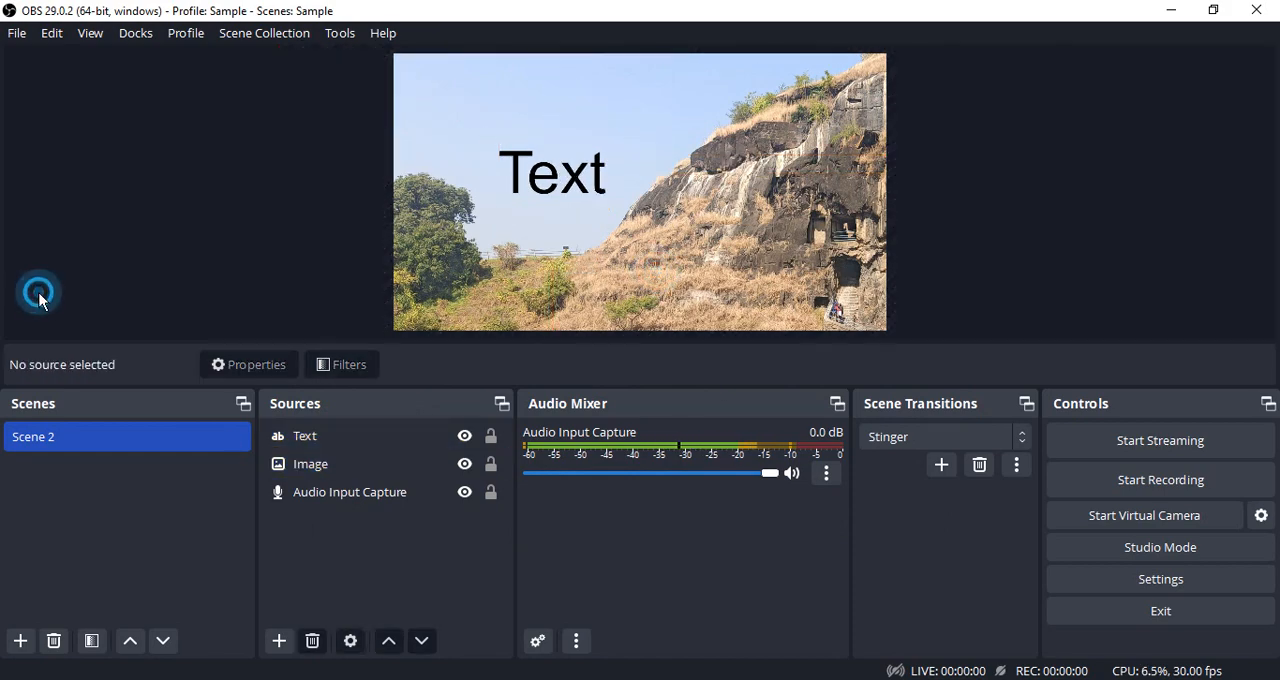
right_click(33, 436)
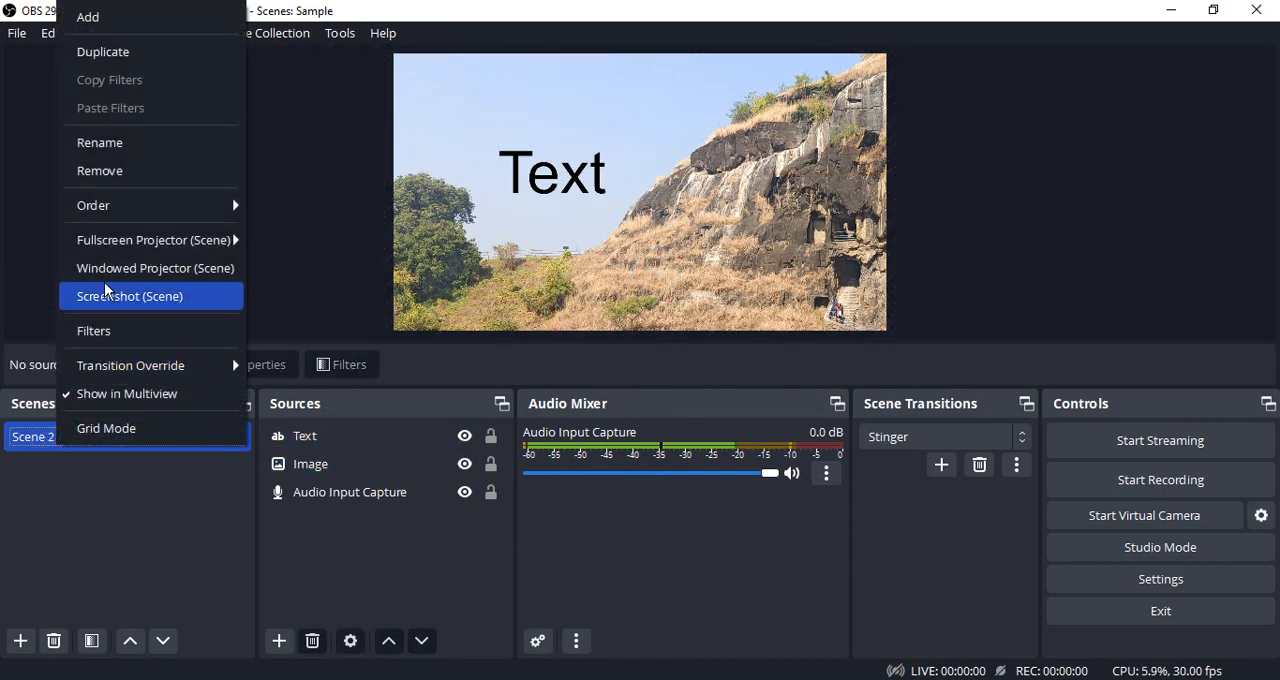
click(129, 295)
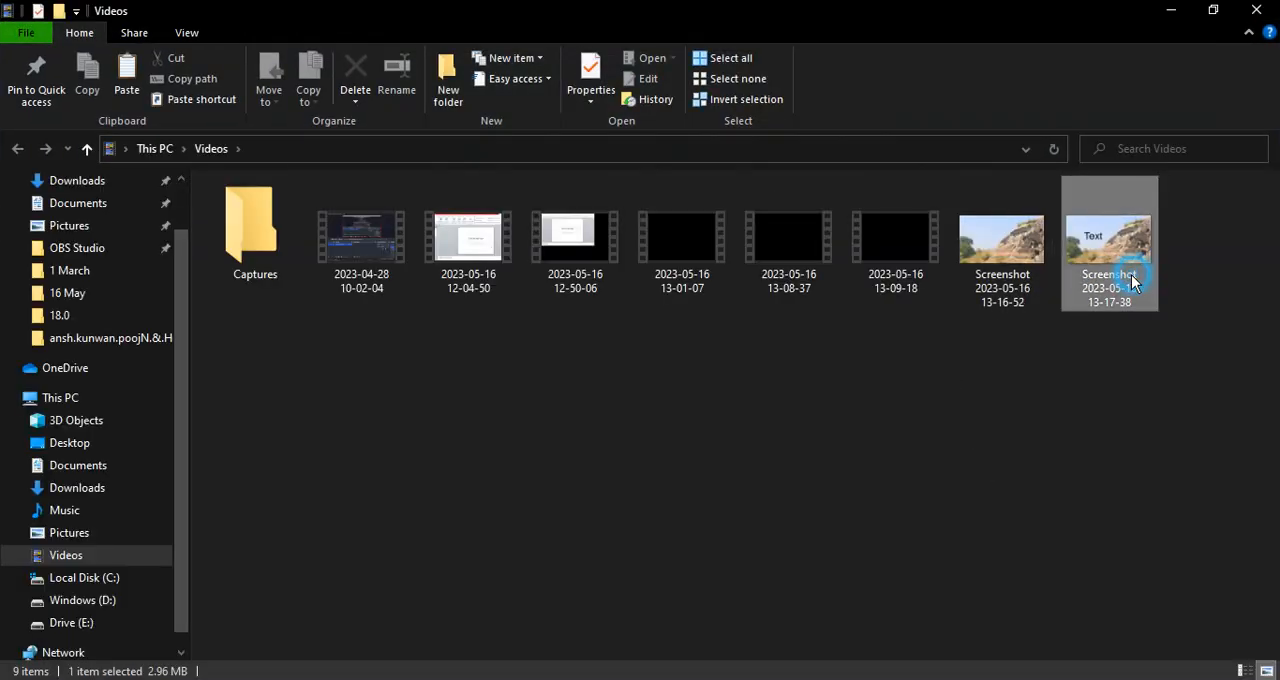
Open the newest Screenshot file with the Text overlay from the Videos folder.
double_click(1109, 240)
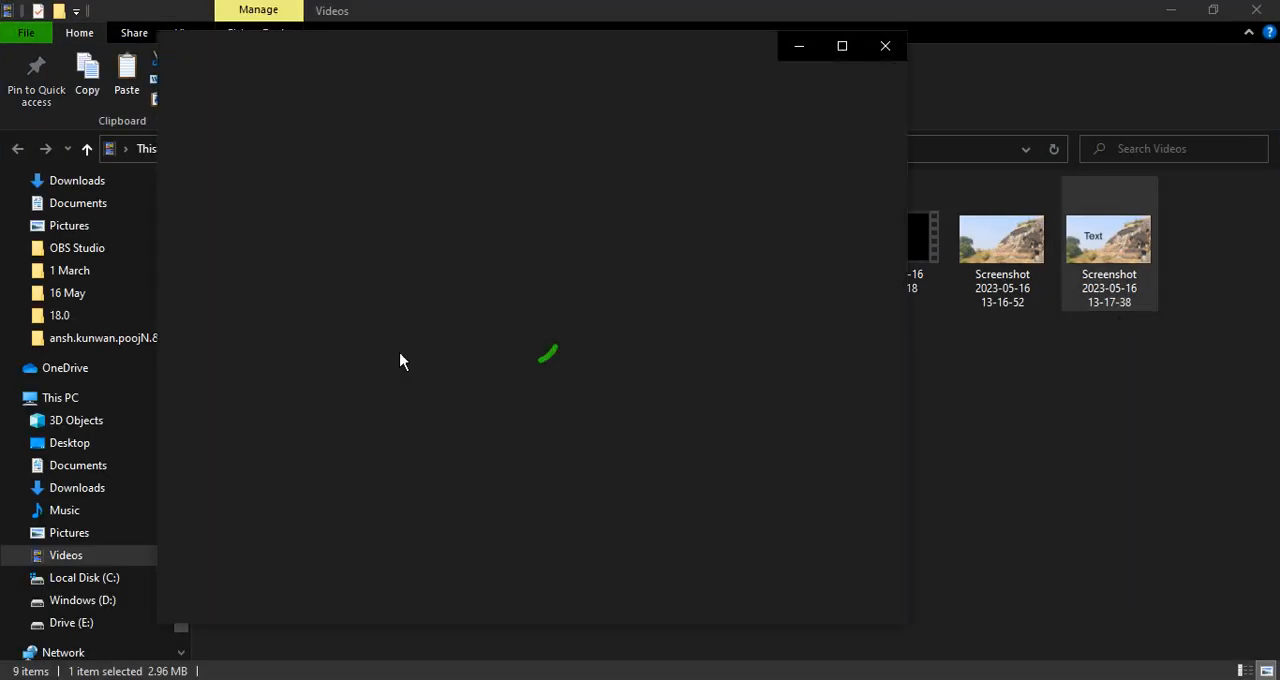